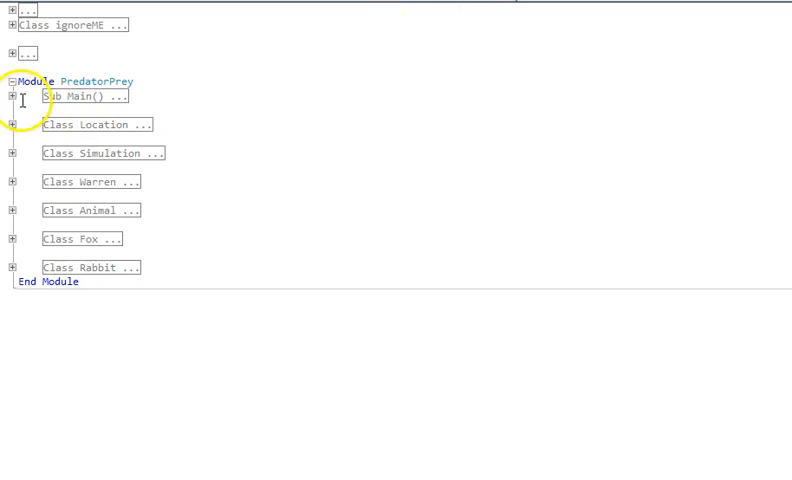
# Expand Sub Main and scroll through its code.
pyautogui.click(10, 96)
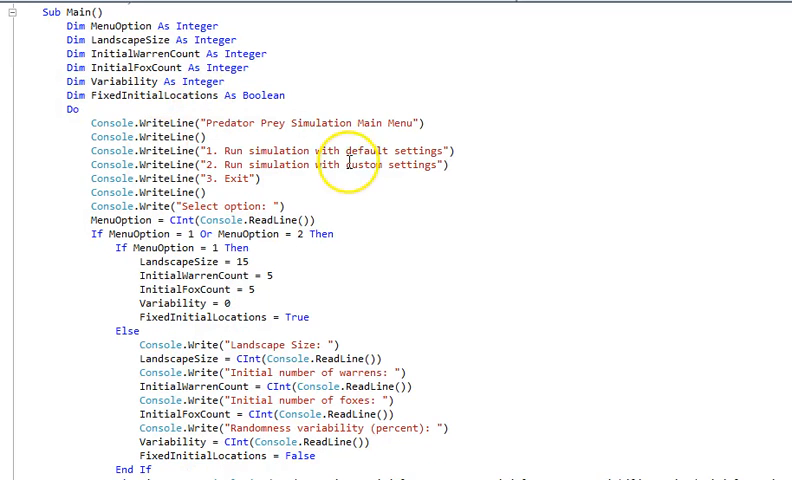
pyautogui.scroll(-3)
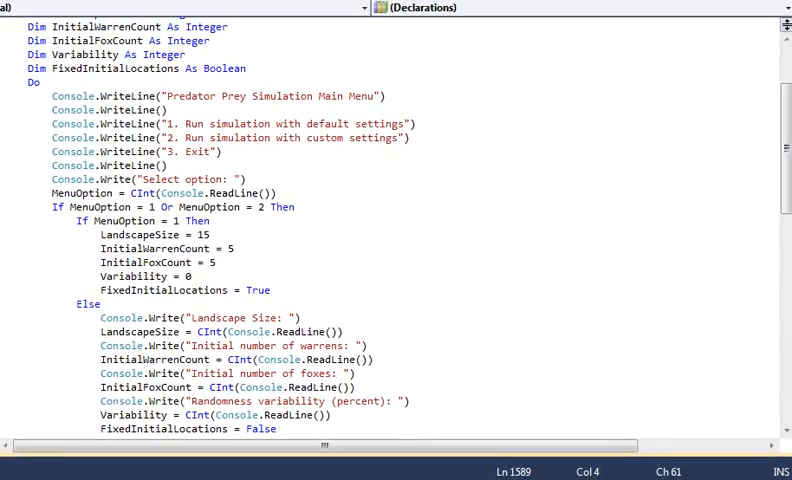
pyautogui.scroll(-3)
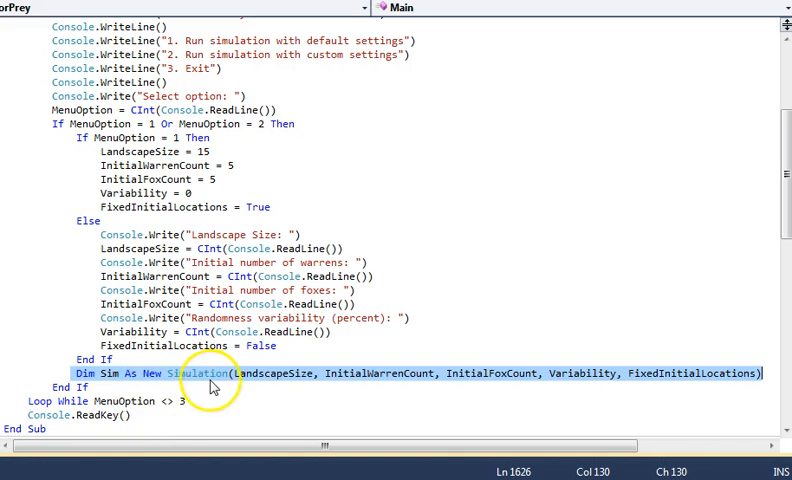
pyautogui.scroll(3)
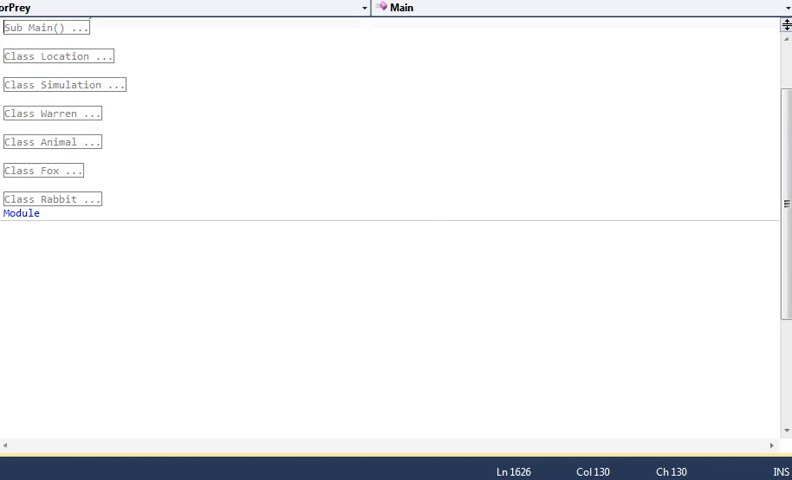
pyautogui.moveTo(128, 300)
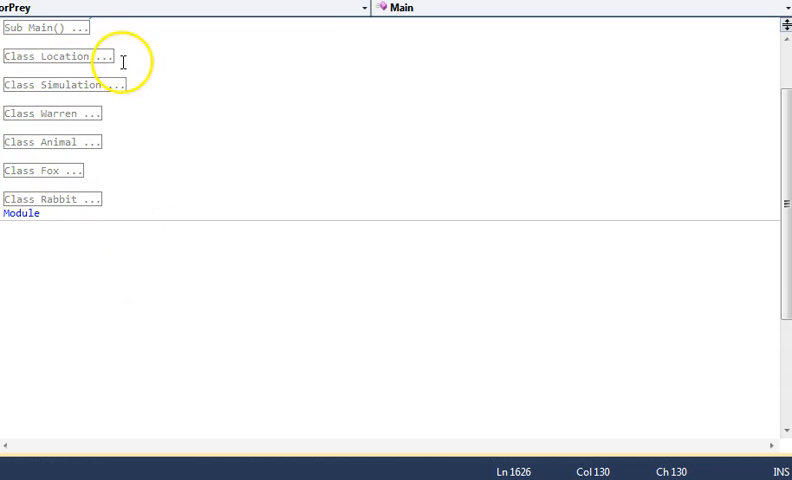
# Expand the Location class to review its contents, then fold it back up.
pyautogui.click(104, 56)
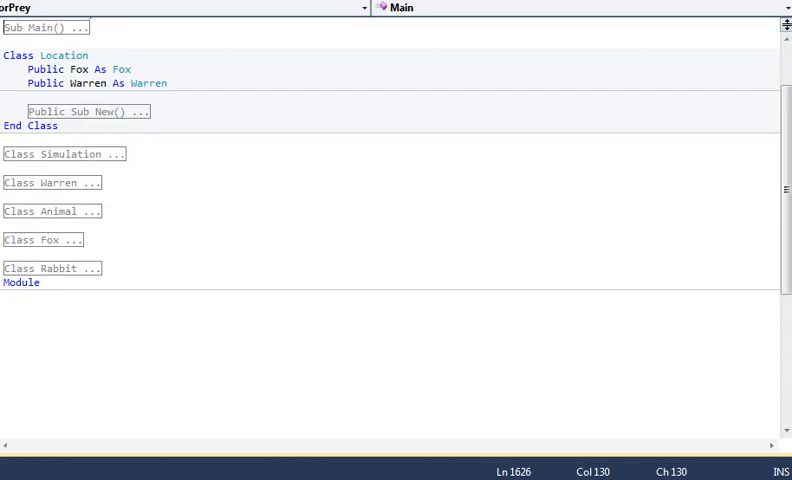
pyautogui.moveTo(252, 296)
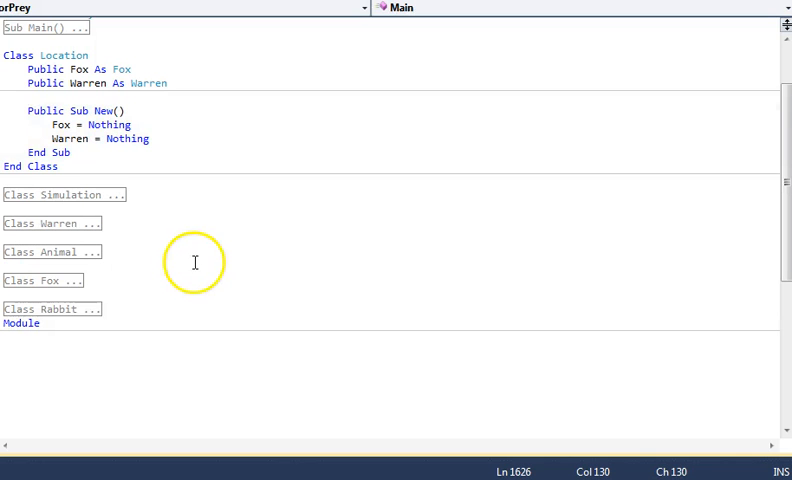
pyautogui.moveTo(200, 174)
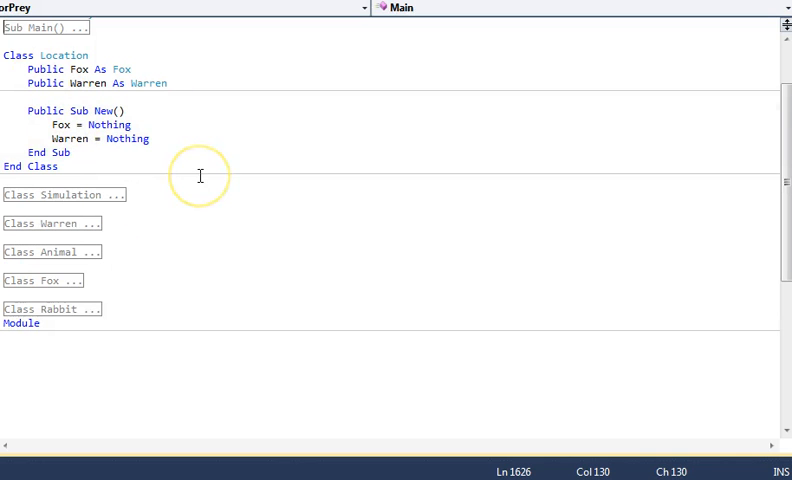
pyautogui.moveTo(78, 110)
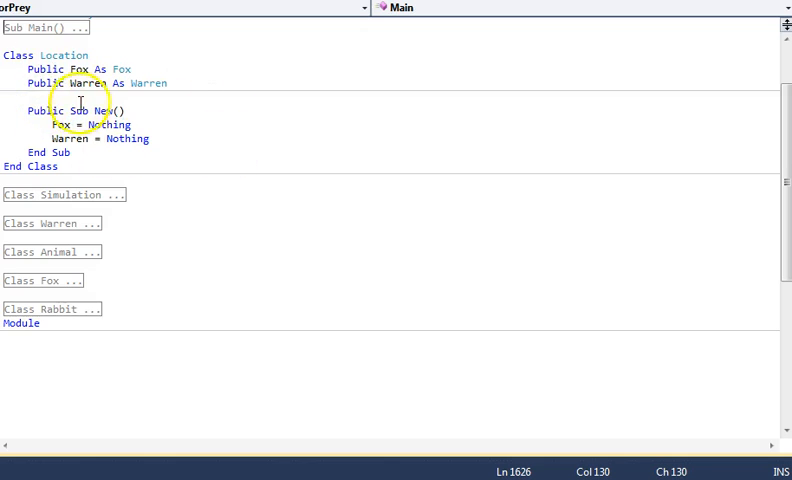
pyautogui.moveTo(232, 188)
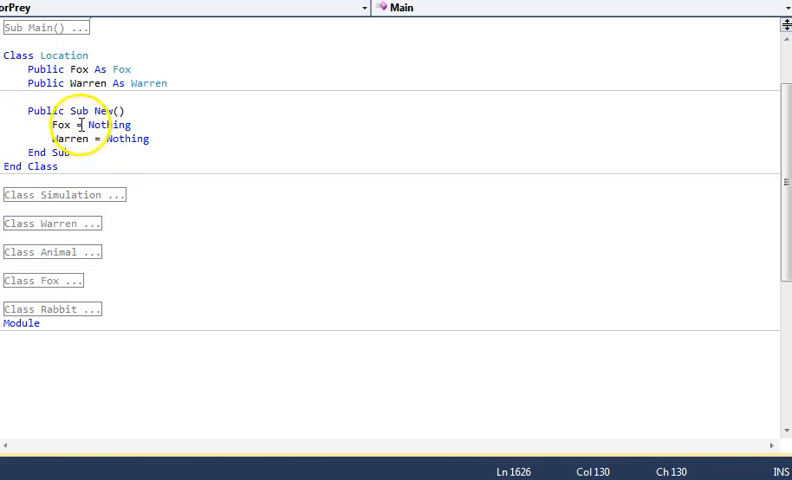
pyautogui.moveTo(96, 138)
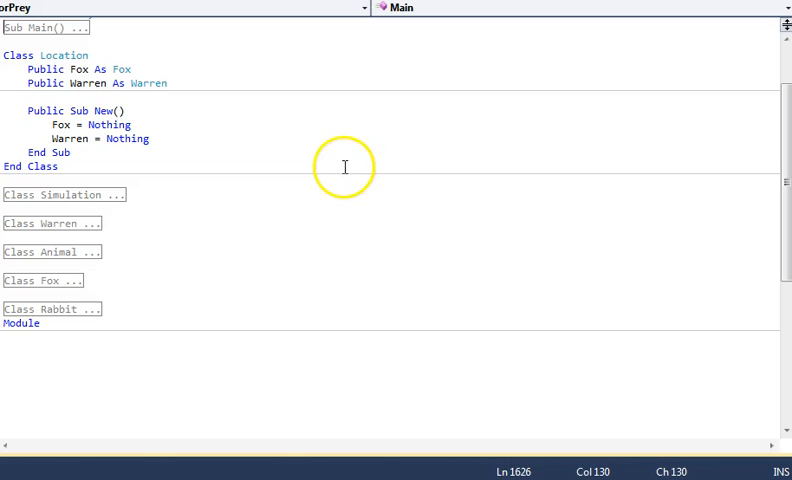
pyautogui.moveTo(208, 132)
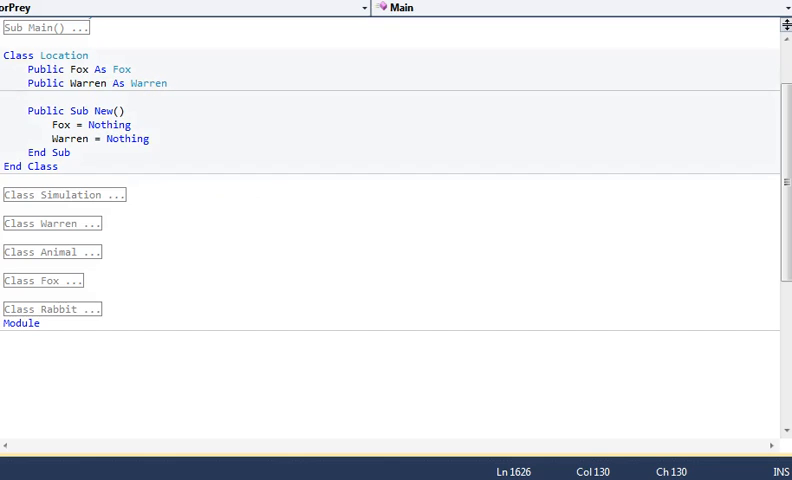
pyautogui.click(8, 56)
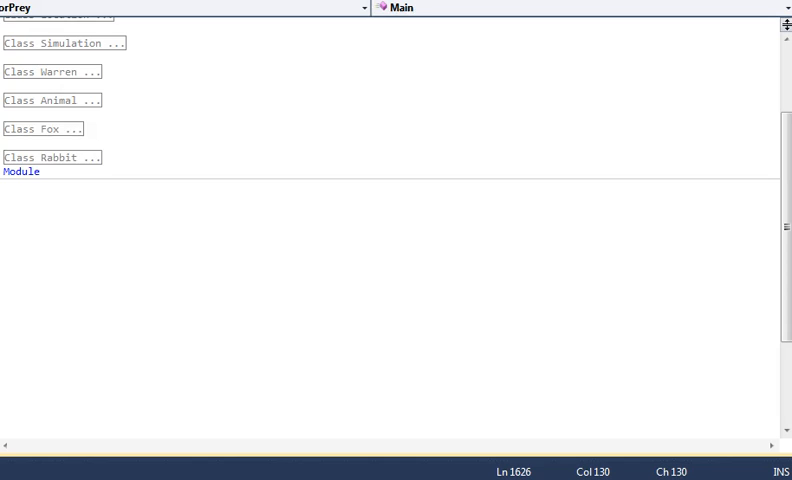
pyautogui.click(52, 72)
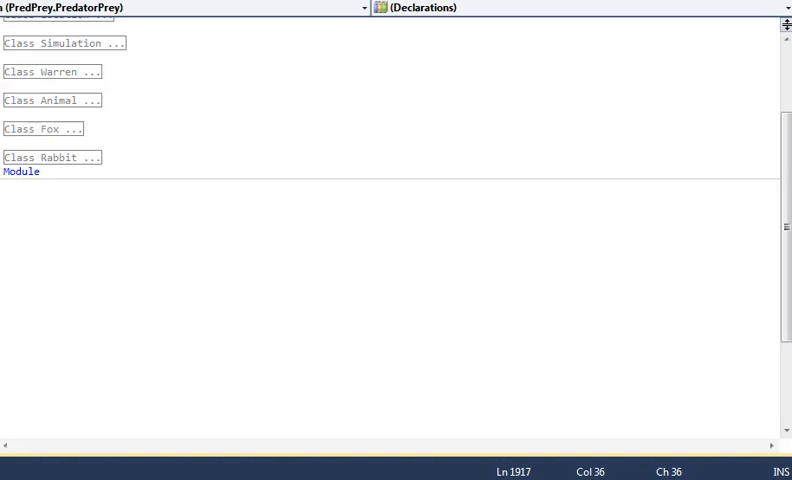
pyautogui.moveTo(40, 132)
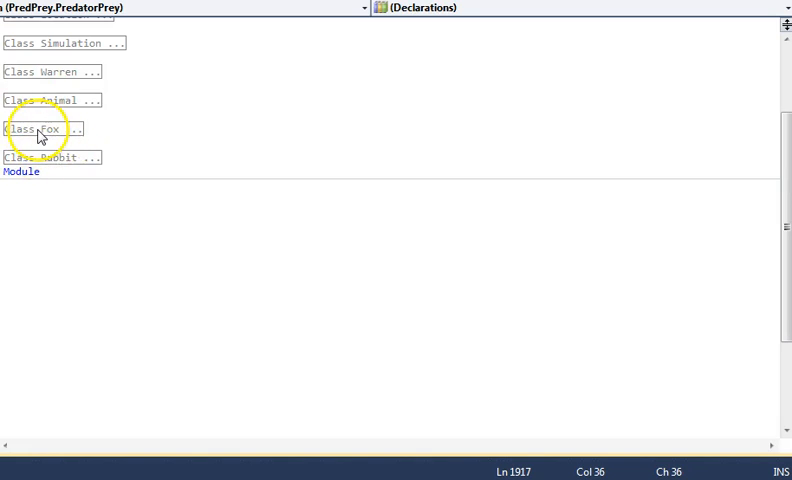
pyautogui.moveTo(14, 110)
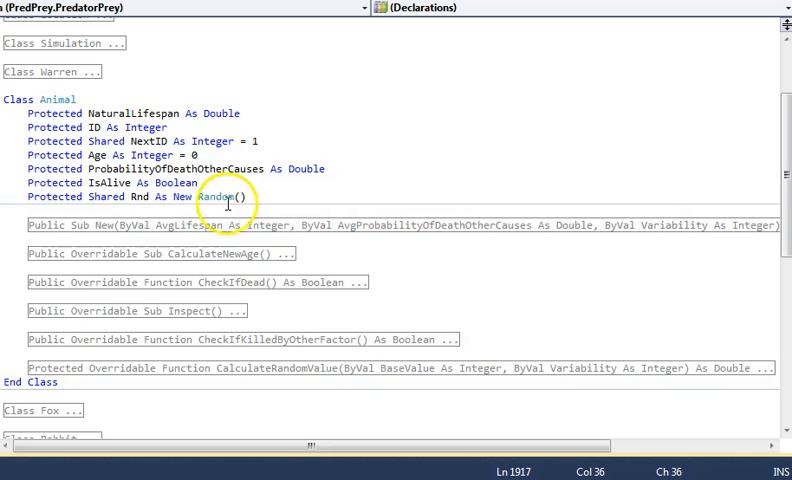
pyautogui.scroll(-3)
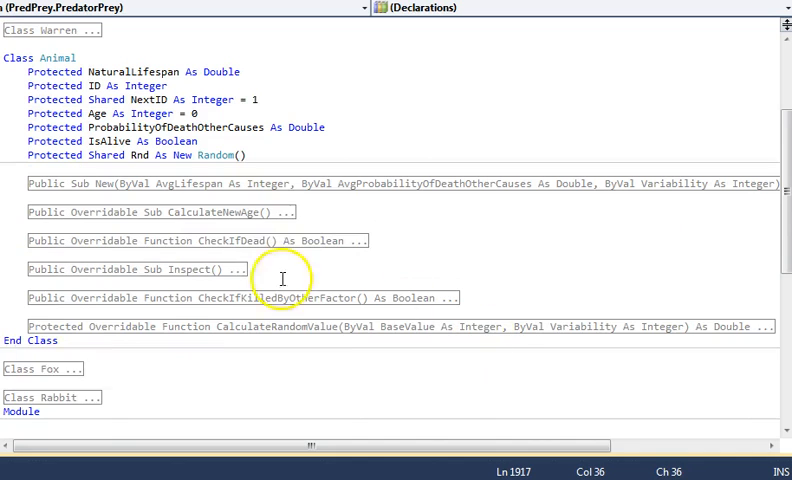
pyautogui.moveTo(312, 280)
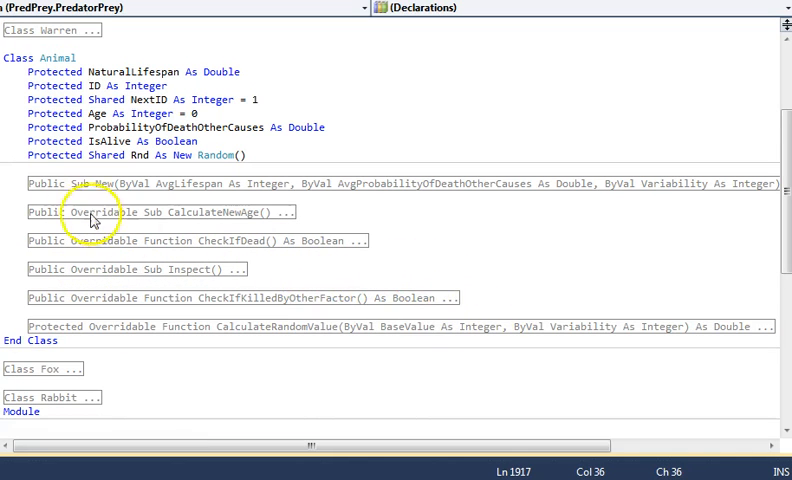
# Expand the Animal class's Public Sub New to show the full constructor body.
pyautogui.click(56, 182)
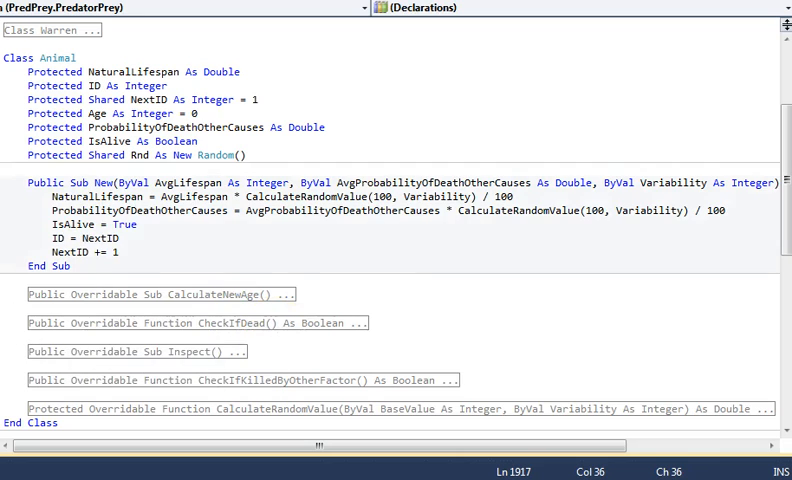
pyautogui.click(10, 184)
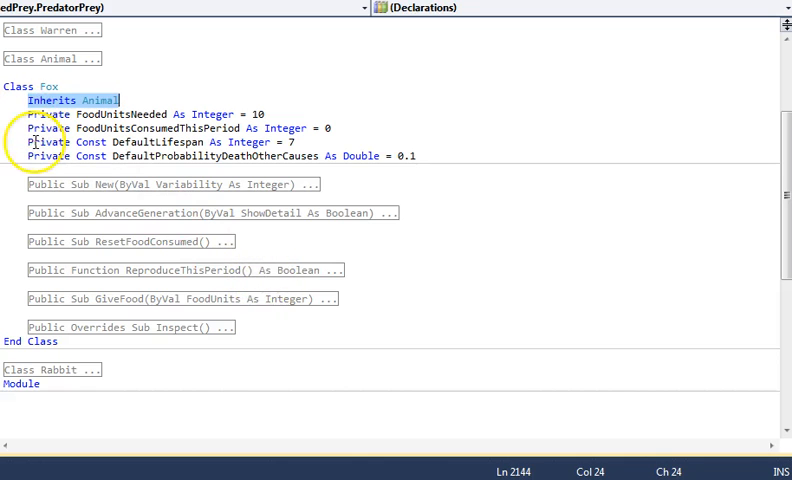
pyautogui.moveTo(248, 252)
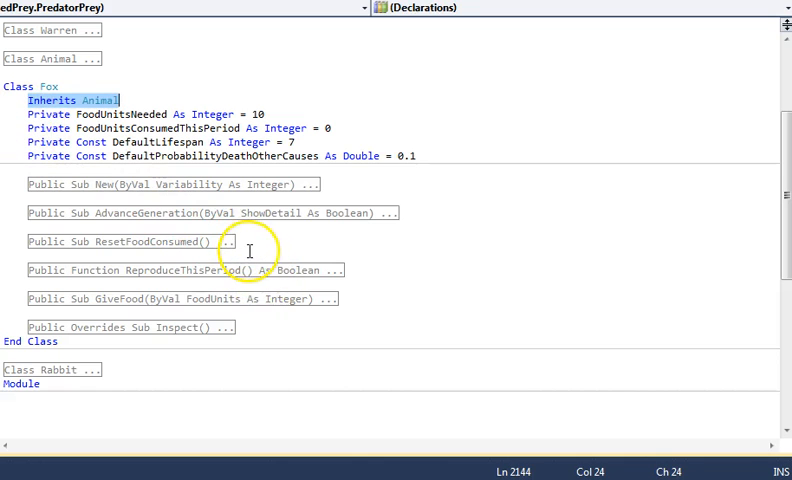
pyautogui.moveTo(16, 126)
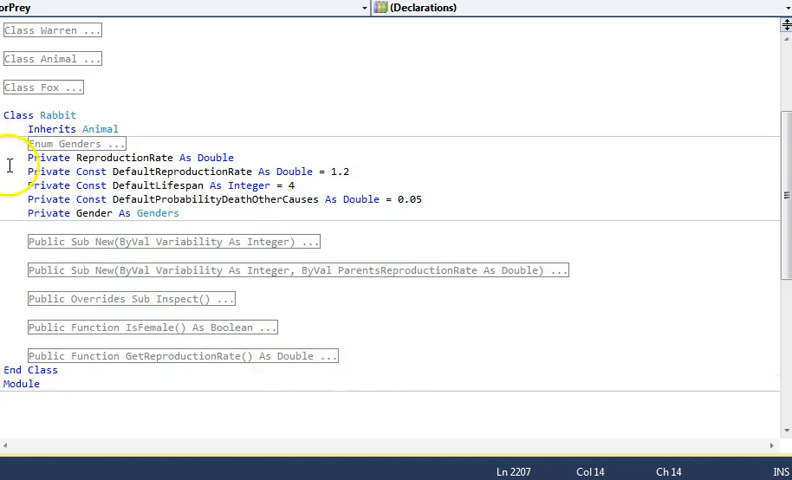
pyautogui.moveTo(342, 378)
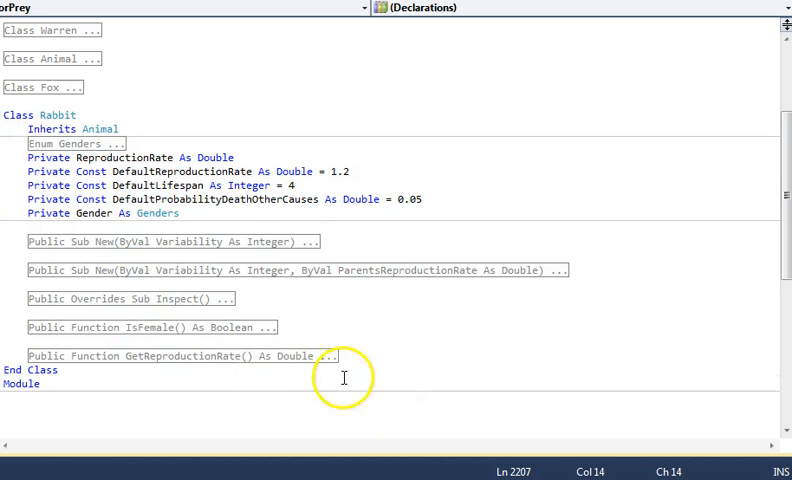
pyautogui.moveTo(56, 172)
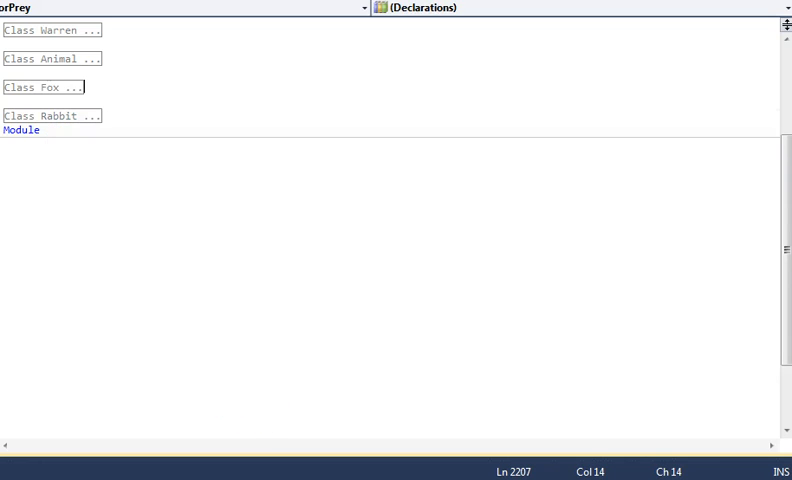
pyautogui.moveTo(352, 256)
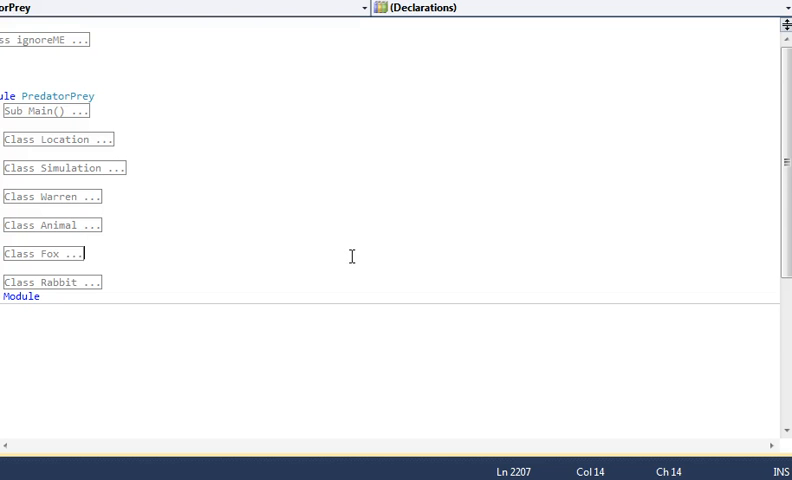
# Expand the Simulation class and scroll down to its constructor's console menu loop.
pyautogui.click(8, 168)
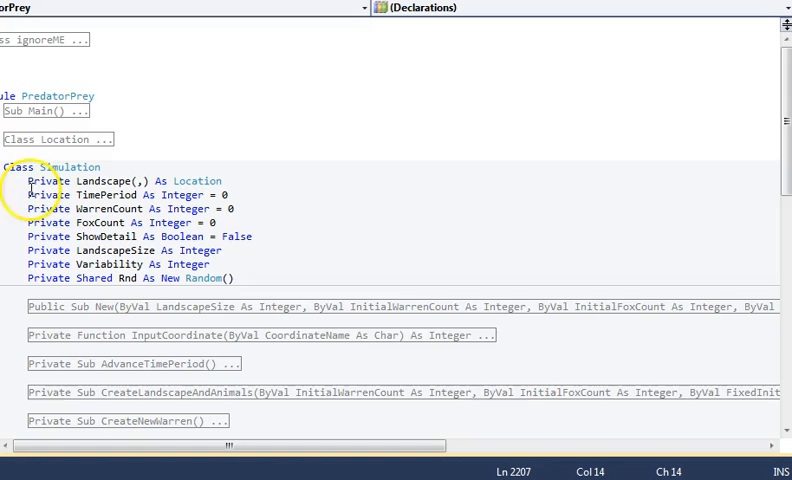
pyautogui.moveTo(324, 232)
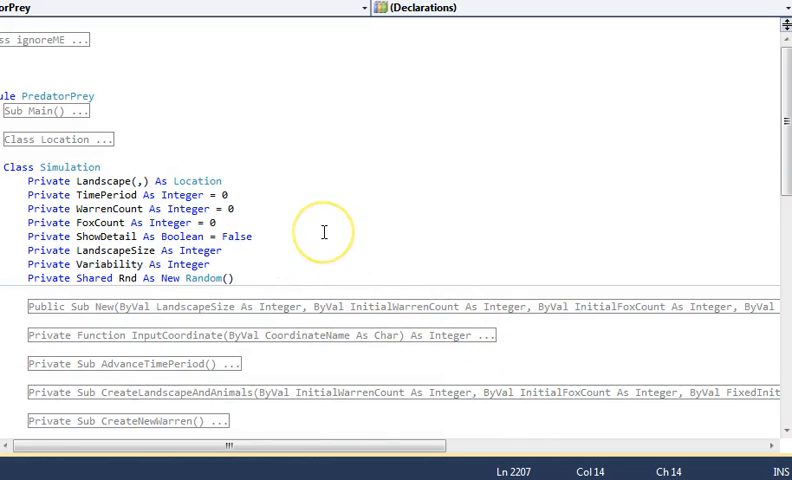
pyautogui.scroll(-3)
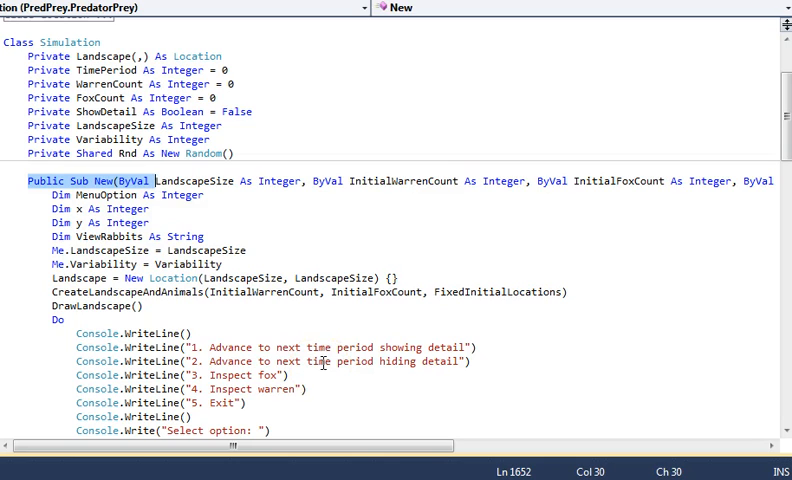
pyautogui.moveTo(270, 292)
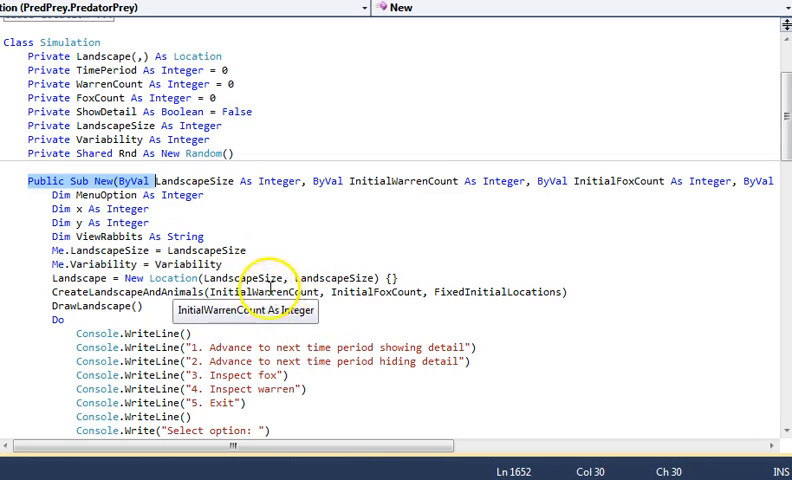
pyautogui.scroll(-3)
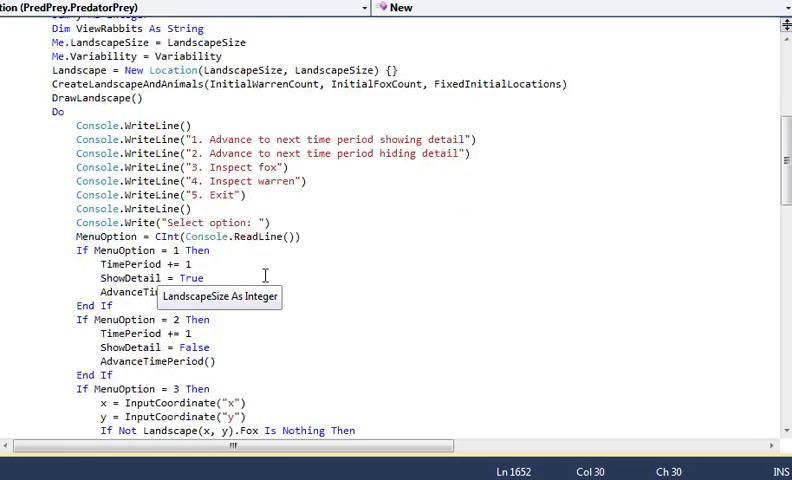
pyautogui.scroll(-3)
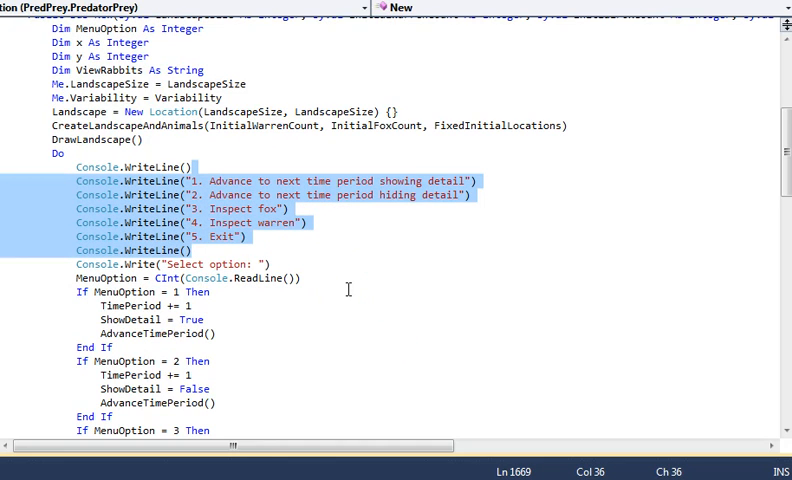
pyautogui.click(290, 222)
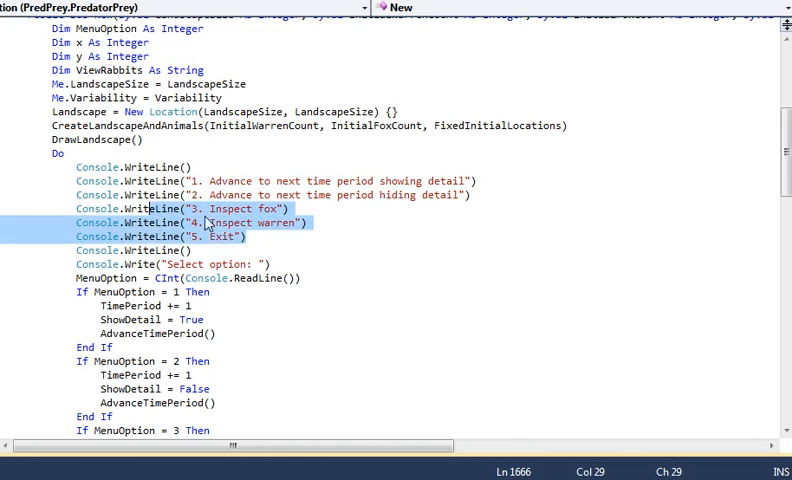
pyautogui.moveTo(472, 338)
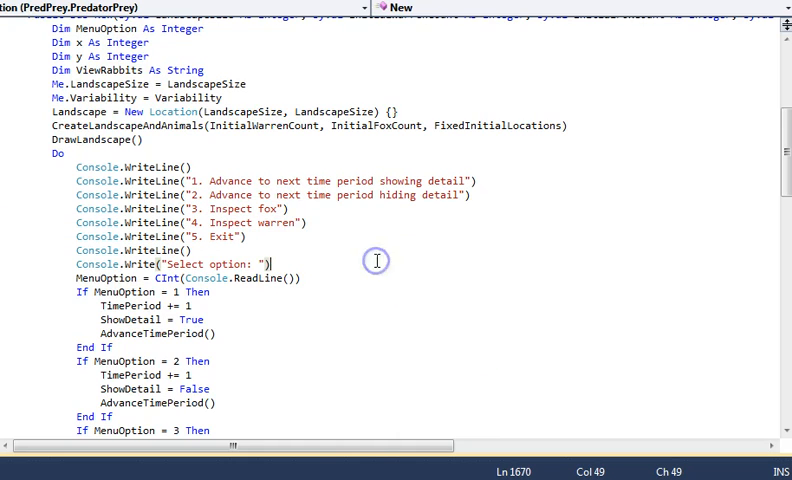
pyautogui.doubleClick(256, 222)
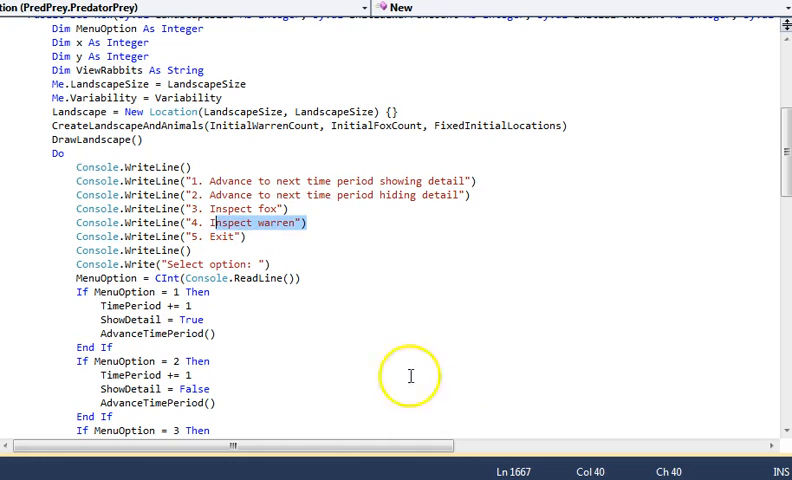
pyautogui.moveTo(414, 232)
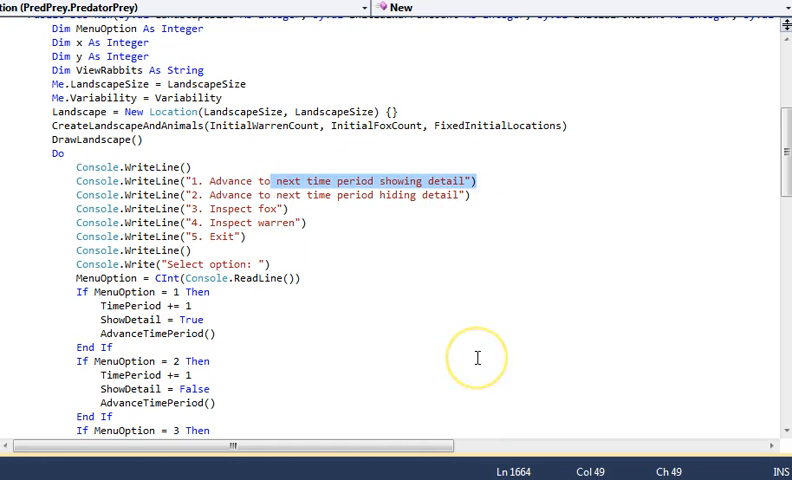
pyautogui.moveTo(476, 358)
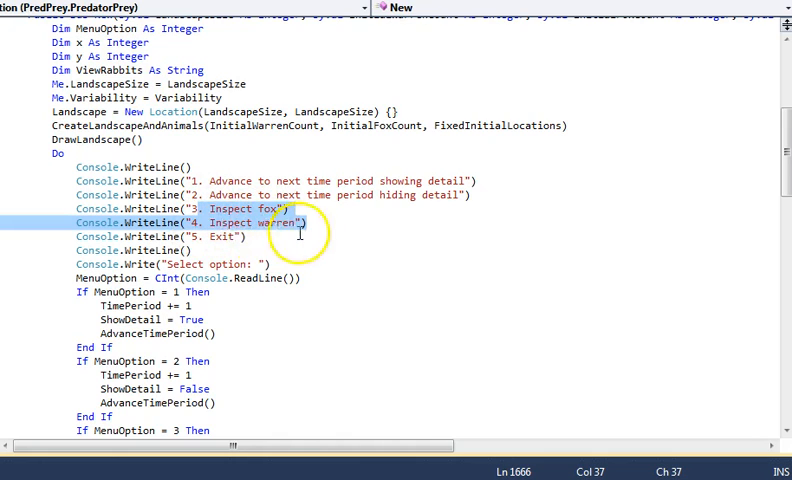
pyautogui.moveTo(276, 240)
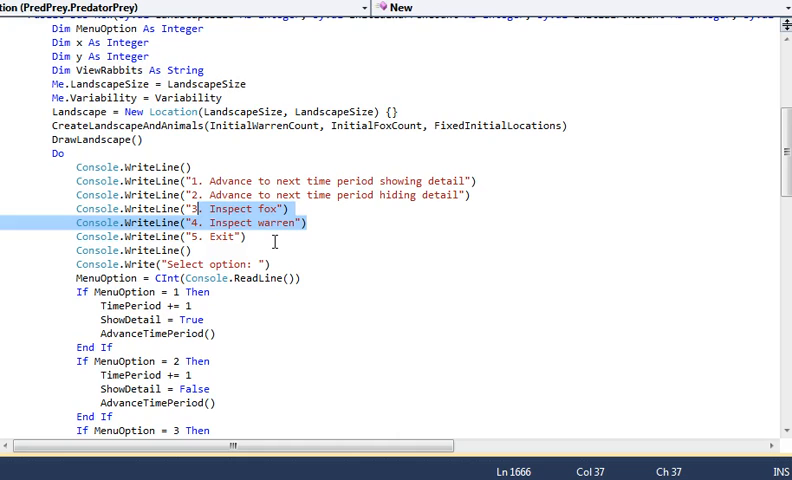
pyautogui.moveTo(288, 324)
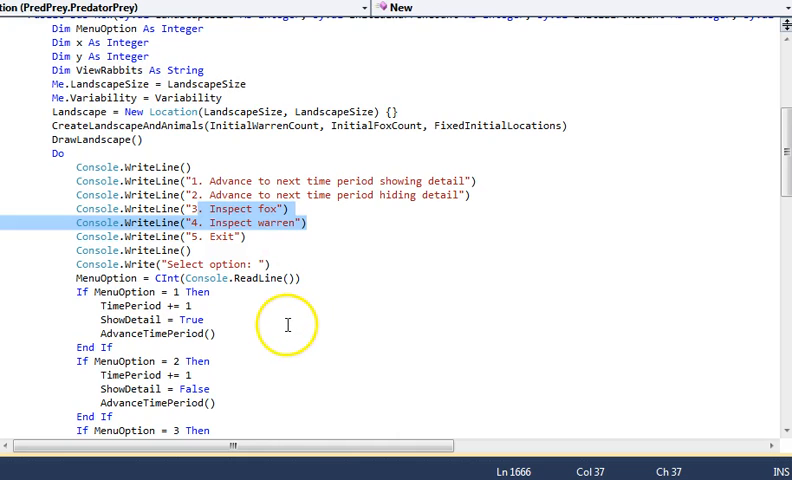
pyautogui.moveTo(318, 292)
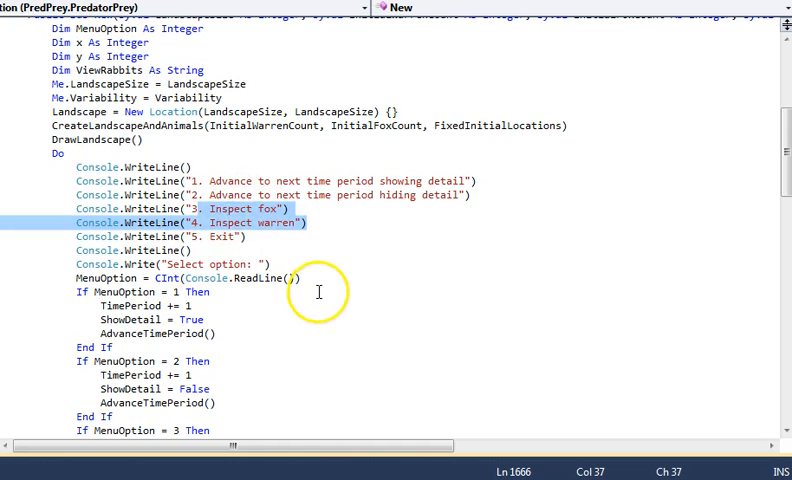
pyautogui.moveTo(328, 364)
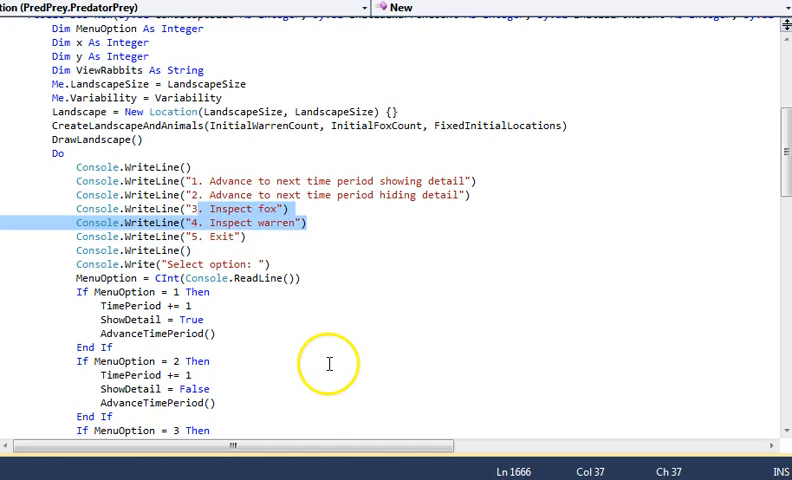
pyautogui.moveTo(282, 240)
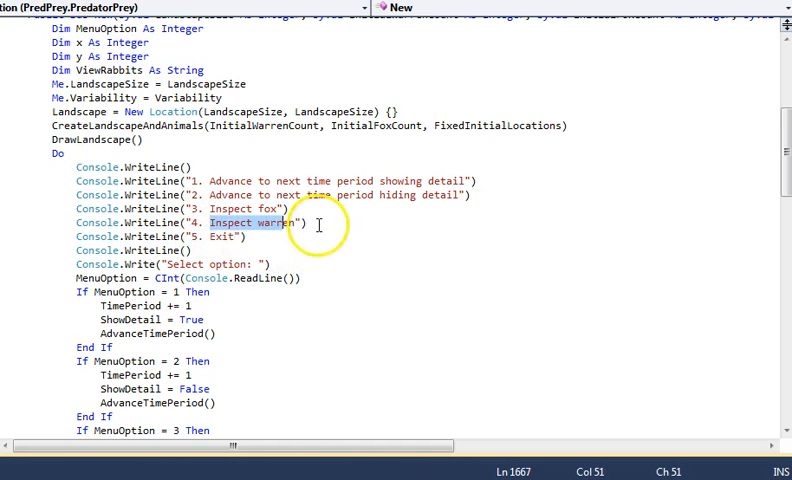
pyautogui.click(308, 222)
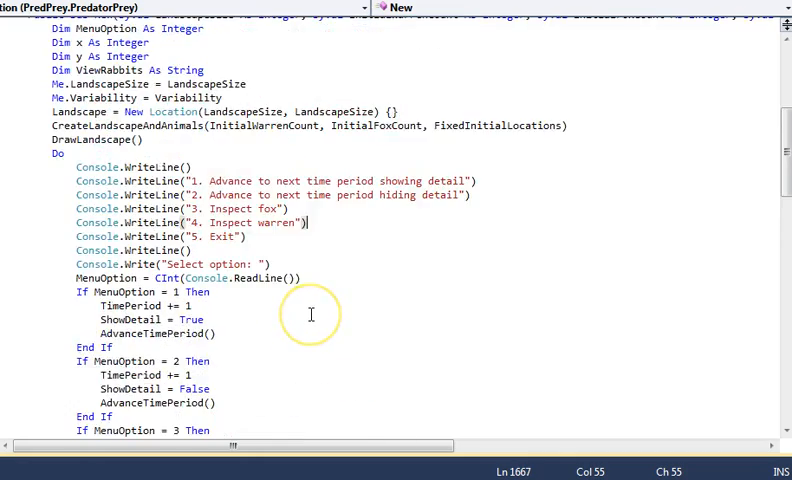
pyautogui.scroll(-3)
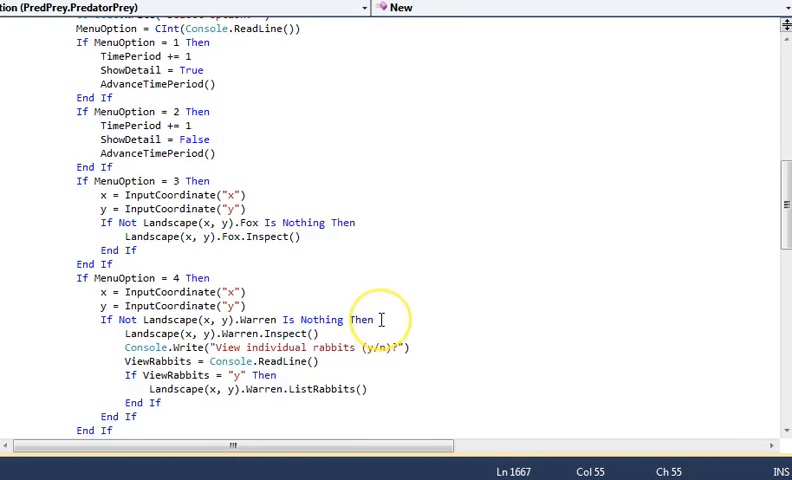
pyautogui.scroll(-3)
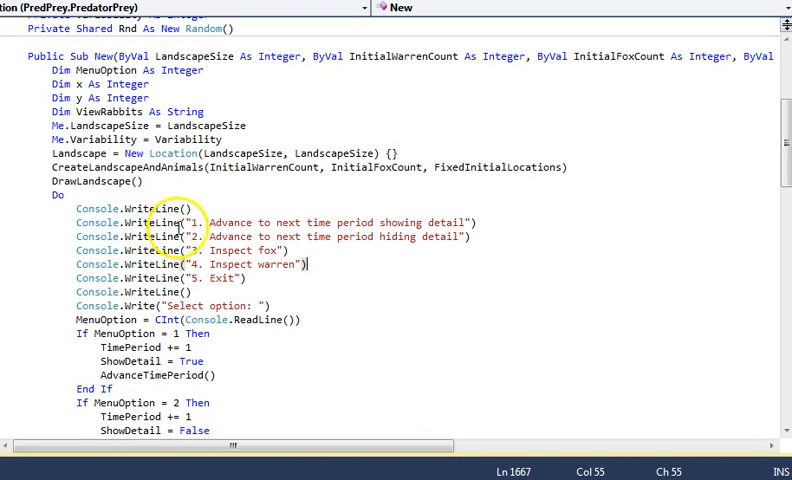
pyautogui.click(348, 168)
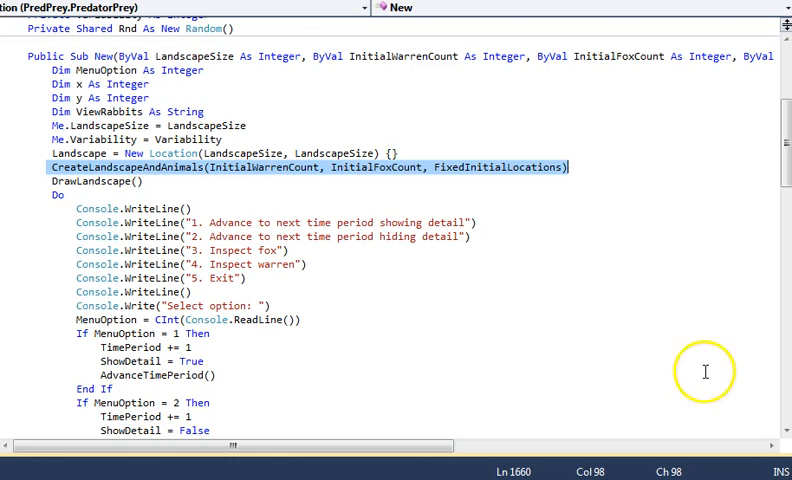
pyautogui.moveTo(164, 192)
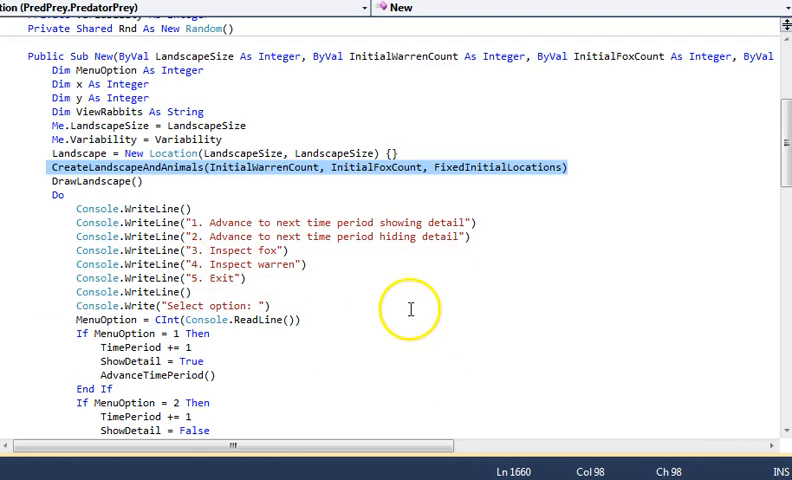
pyautogui.moveTo(228, 210)
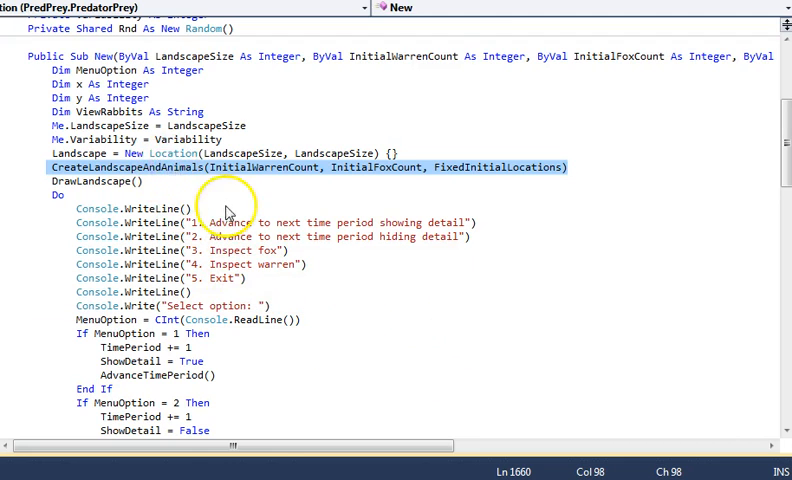
# Go to the definition of CreateLandscapeAndAnimals and scroll through its warren and fox placements.
pyautogui.rightClick(150, 168)
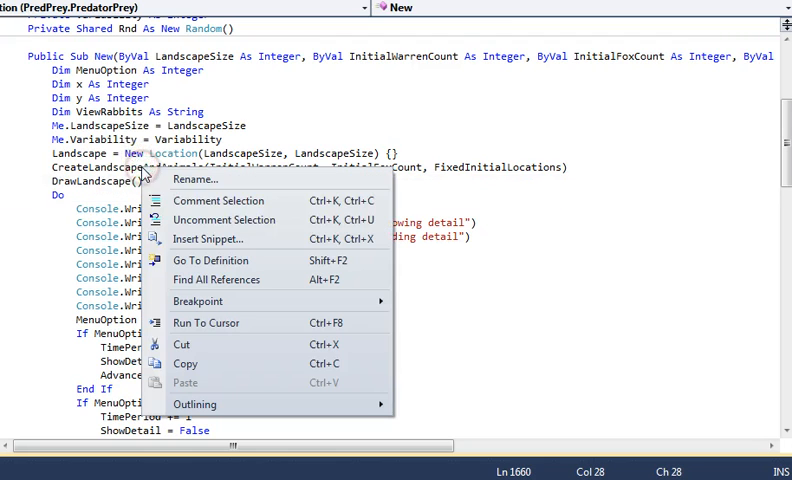
pyautogui.moveTo(216, 280)
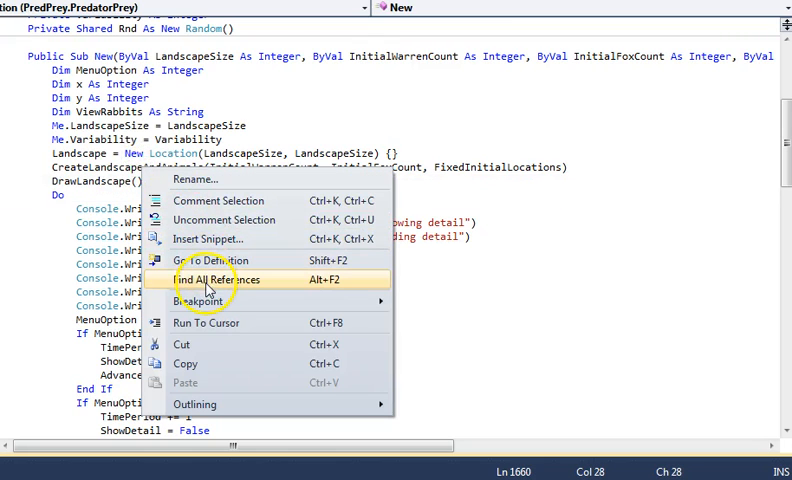
pyautogui.click(216, 280)
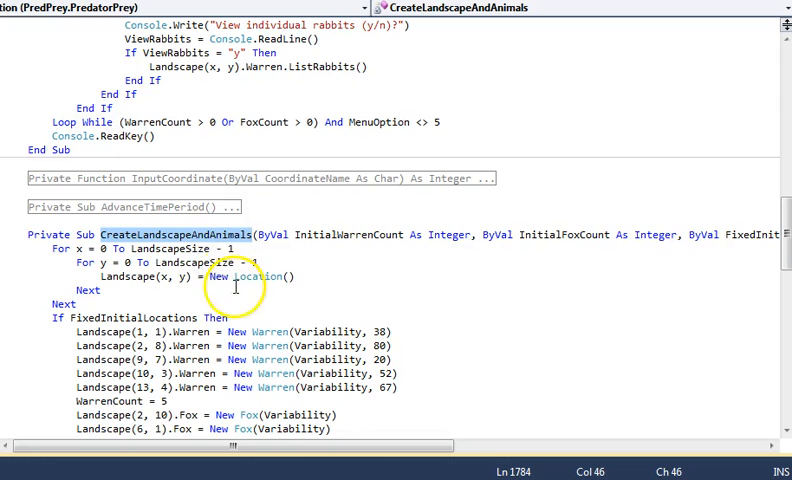
pyautogui.scroll(-3)
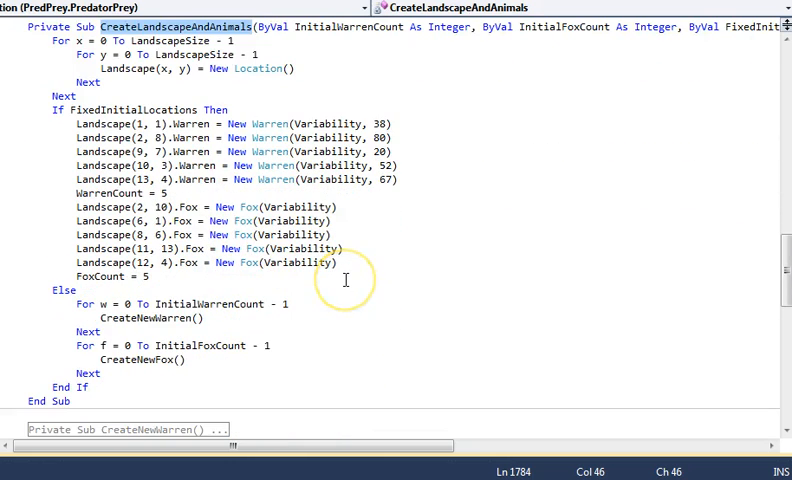
pyautogui.moveTo(344, 280)
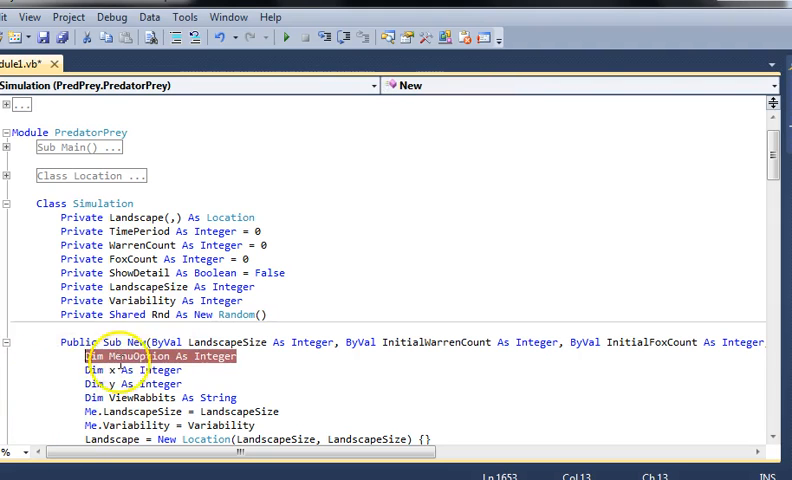
pyautogui.moveTo(280, 38)
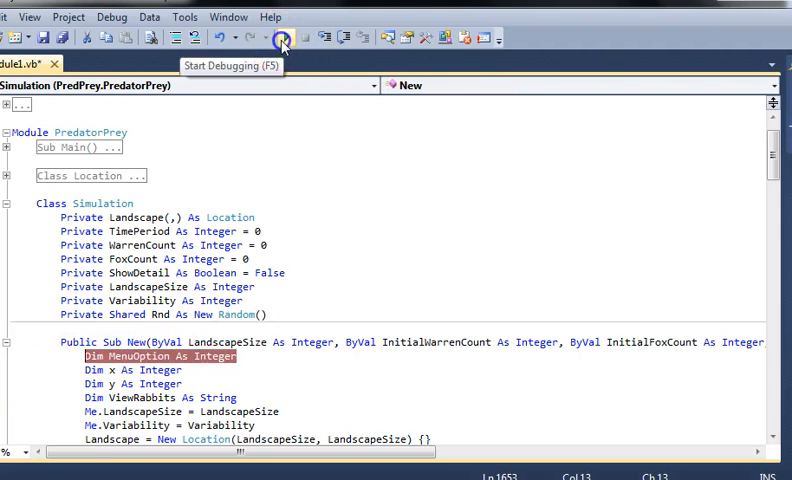
# Start debugging and choose menu option 1 so execution pauses in the Simulation constructor.
pyautogui.click(278, 38)
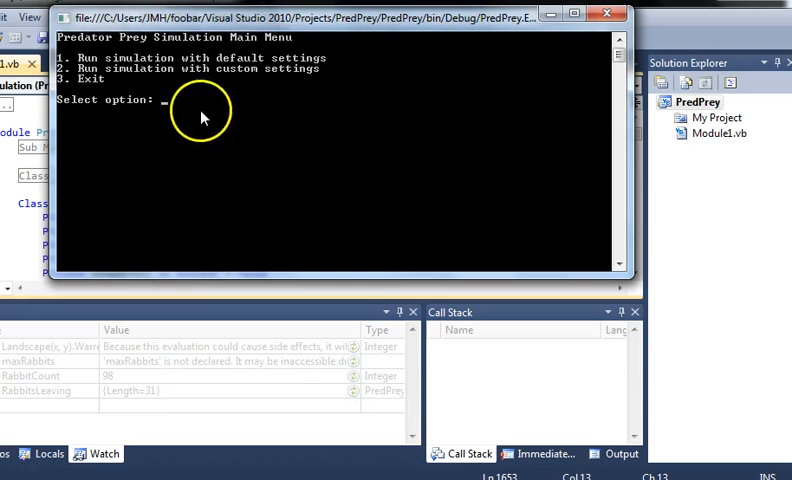
pyautogui.write('1')
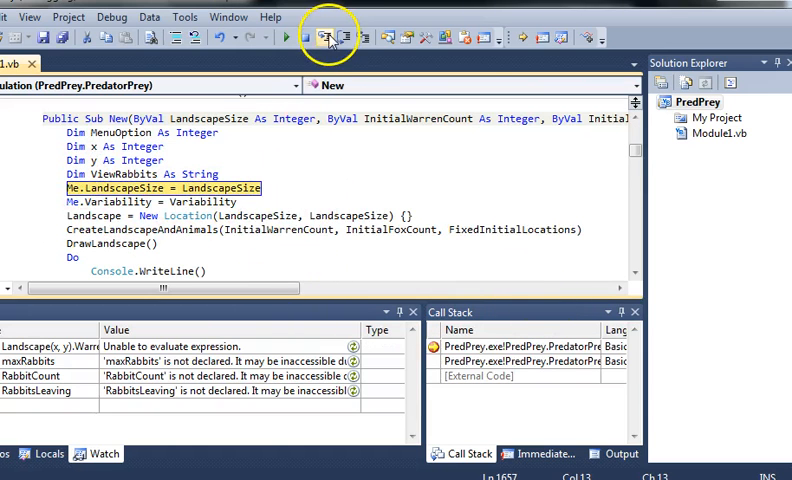
# Step over the constructor's next line and step into CreateLandscapeAndAnimals.
pyautogui.click(332, 36)
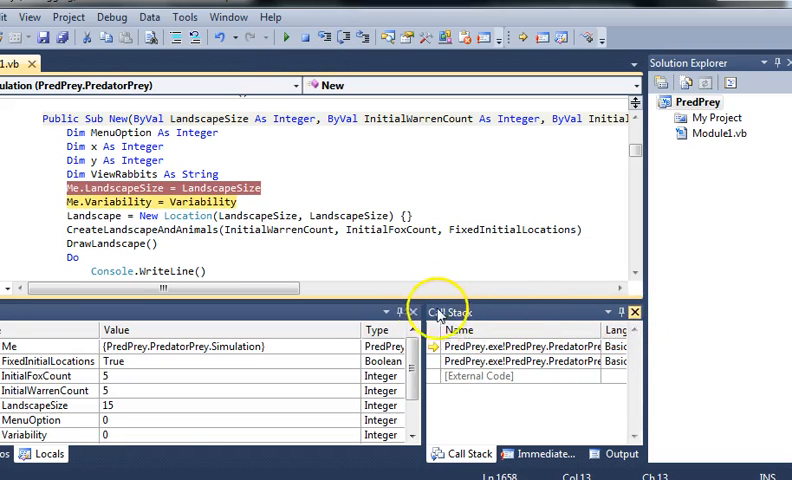
pyautogui.click(444, 312)
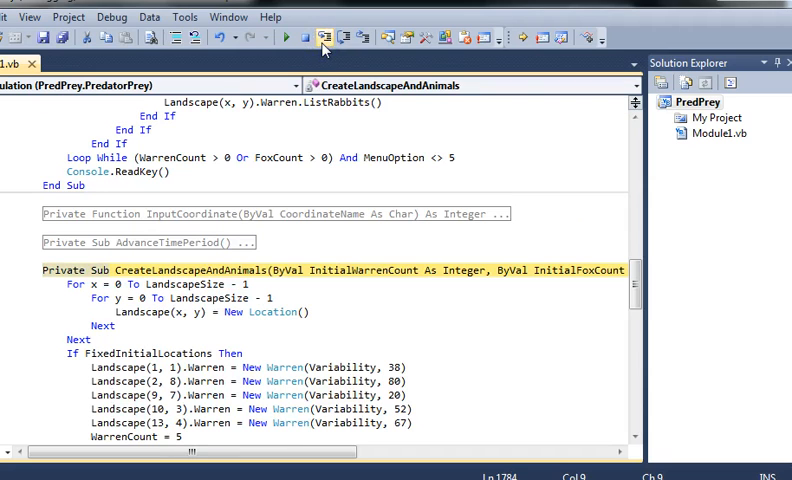
pyautogui.click(322, 36)
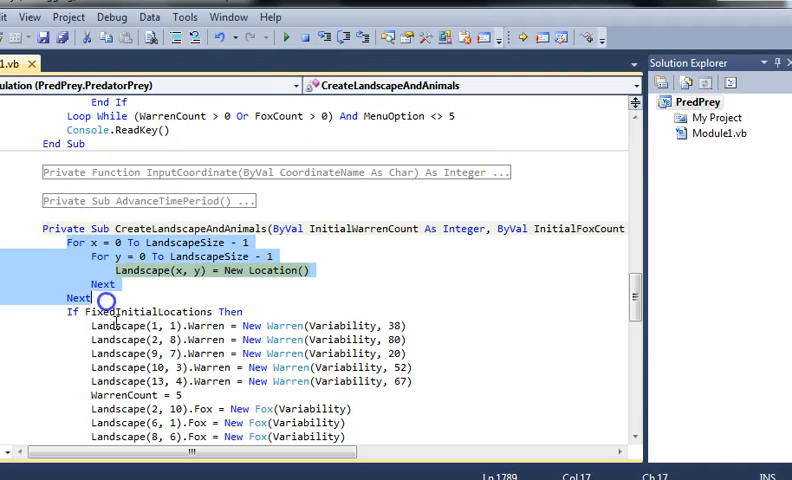
pyautogui.moveTo(176, 280)
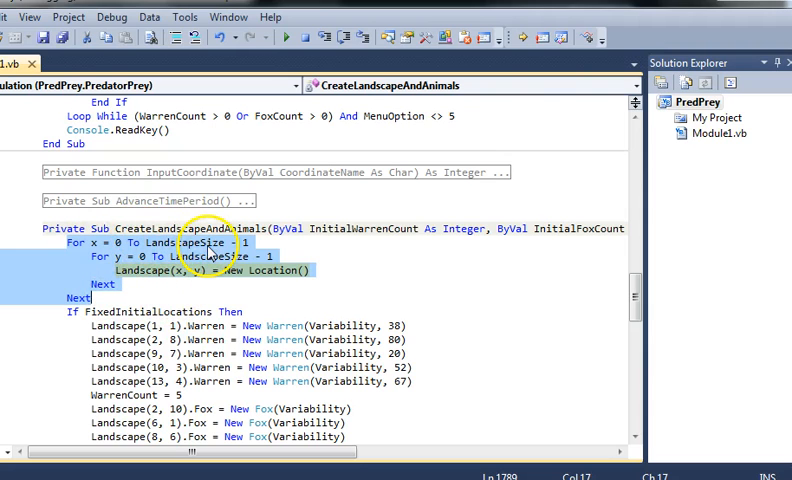
pyautogui.moveTo(210, 296)
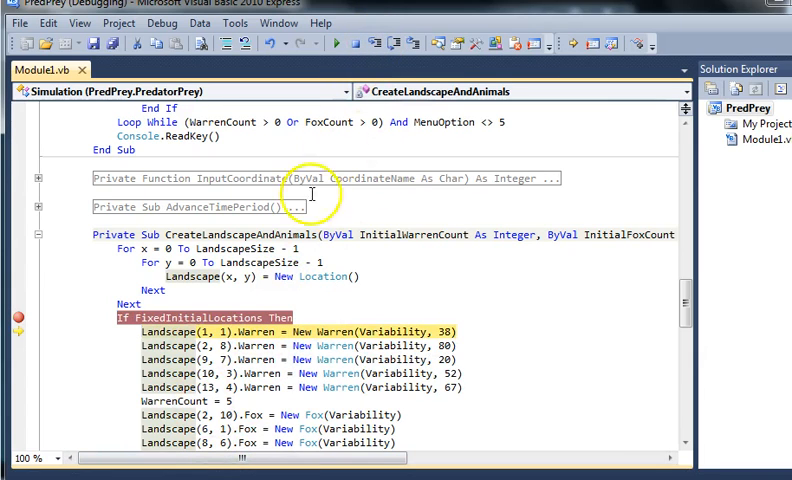
pyautogui.moveTo(280, 344)
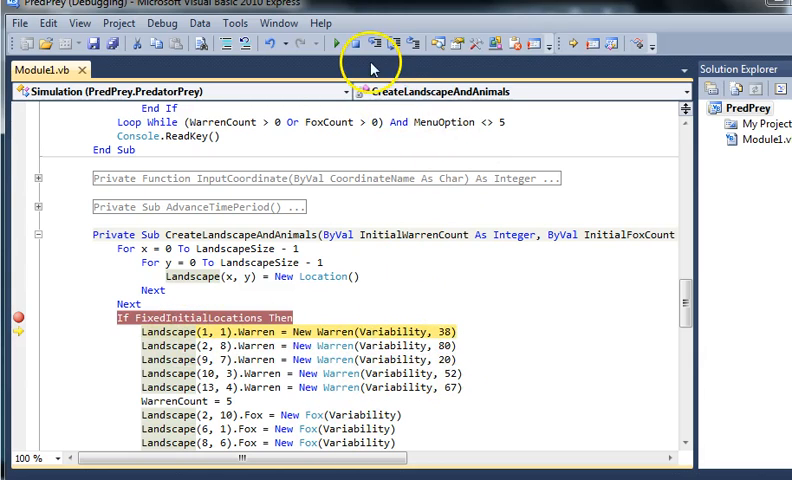
pyautogui.moveTo(210, 332)
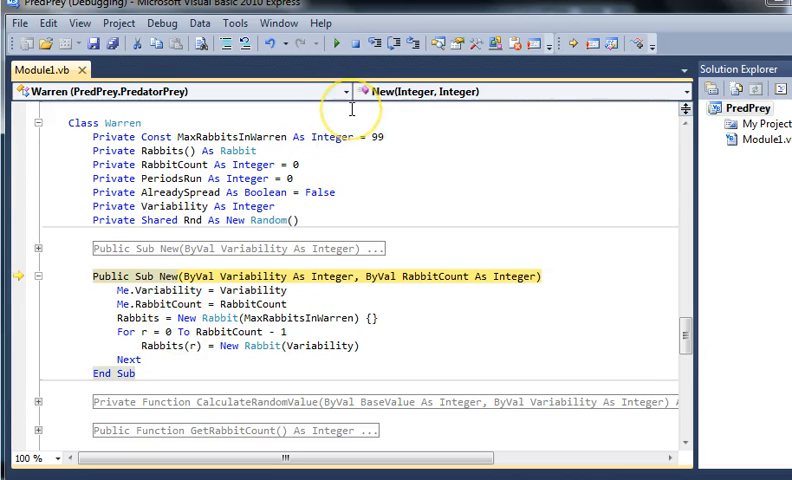
pyautogui.moveTo(496, 84)
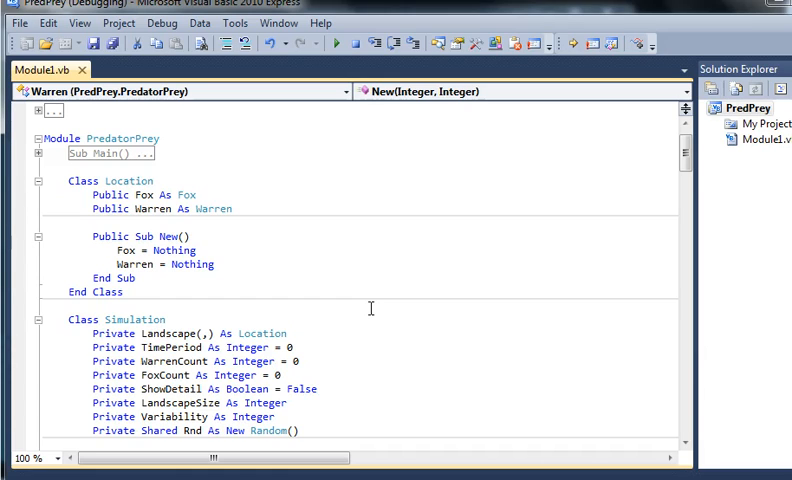
pyautogui.moveTo(316, 294)
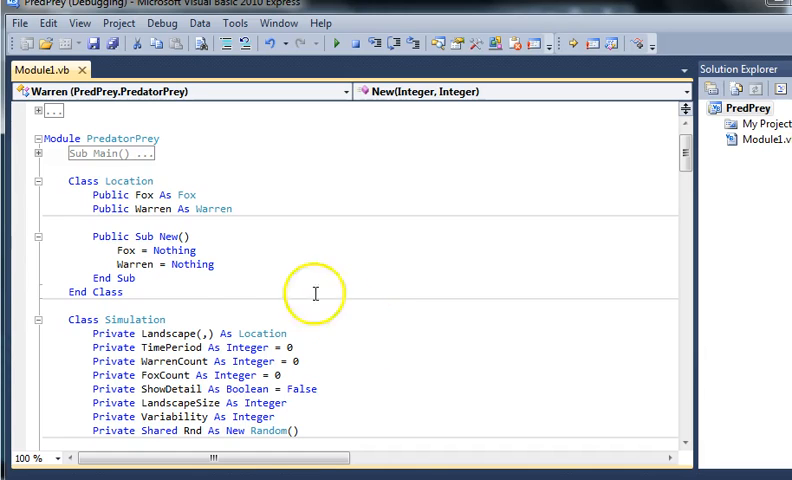
pyautogui.moveTo(62, 218)
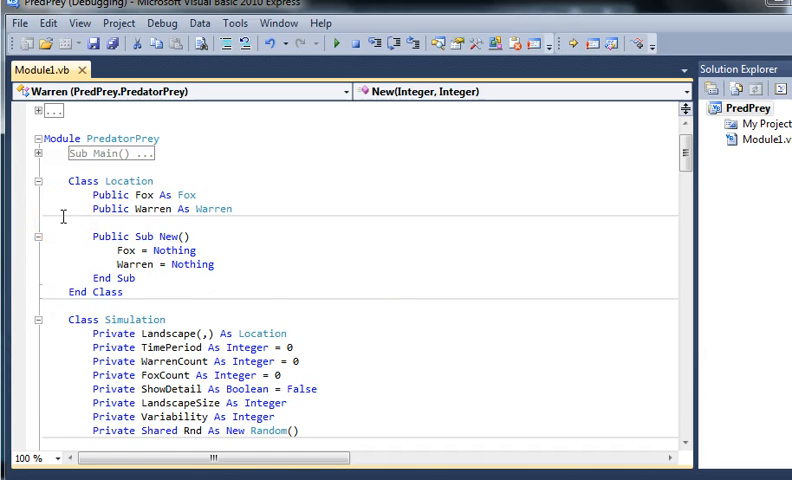
# Collapse the module to its class outlines, briefly expand Simulation, then expand the Location class.
pyautogui.click(38, 236)
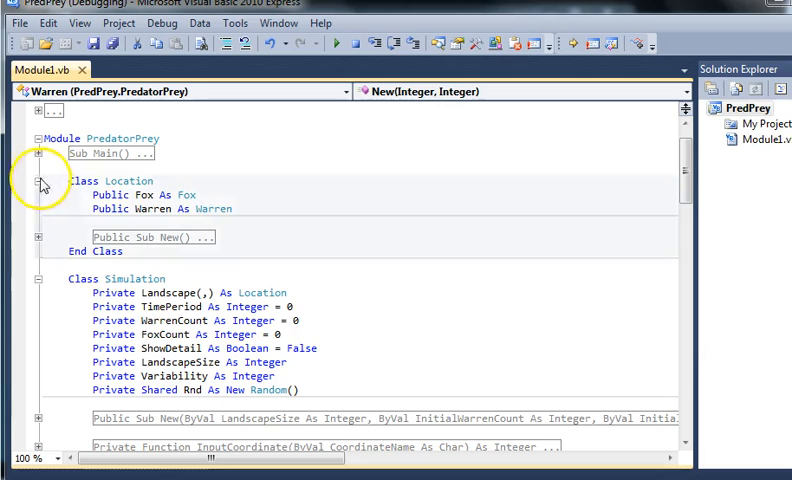
pyautogui.click(38, 180)
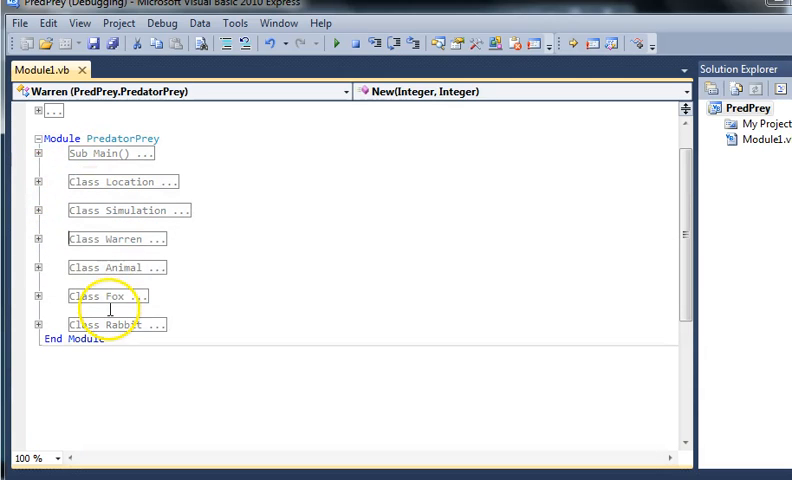
pyautogui.moveTo(100, 168)
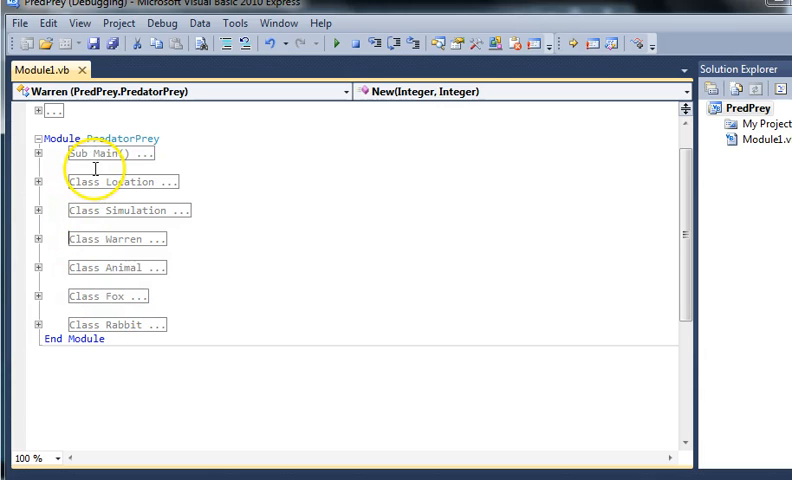
pyautogui.moveTo(44, 212)
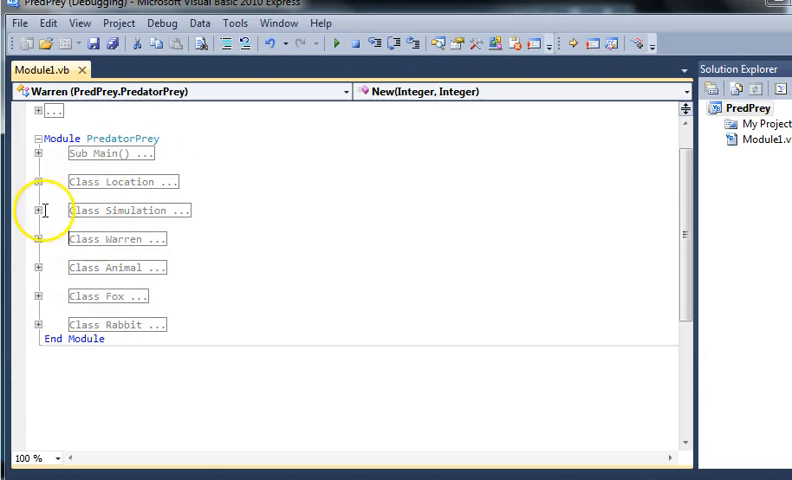
pyautogui.click(40, 210)
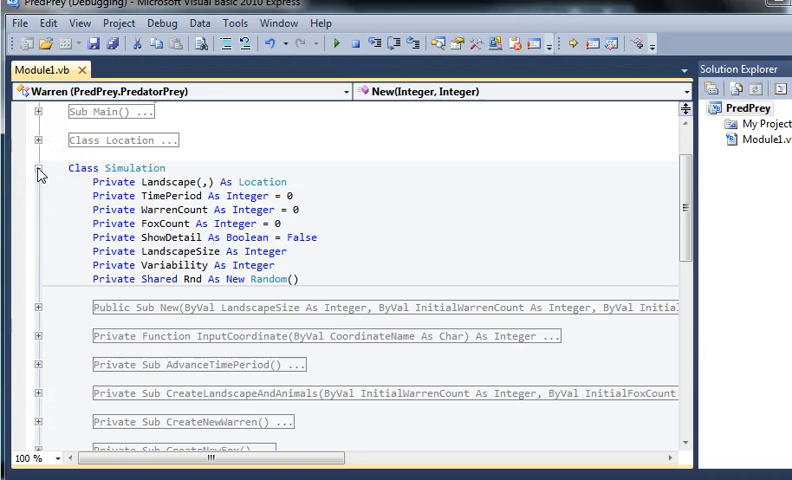
pyautogui.click(40, 168)
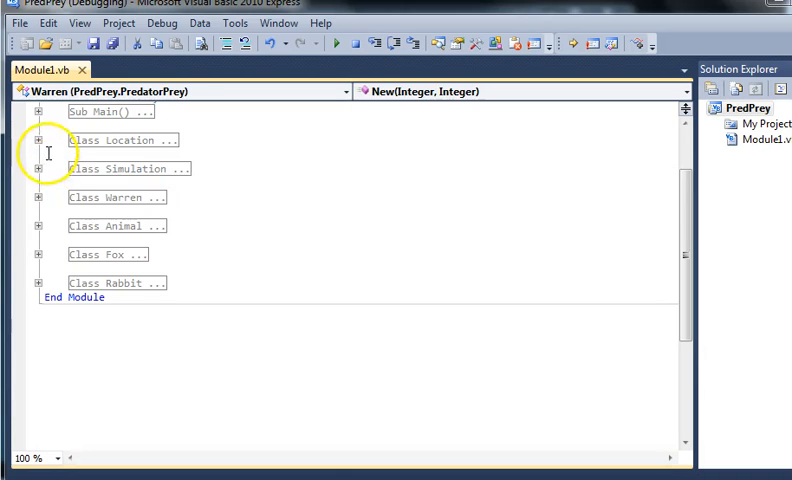
pyautogui.click(40, 140)
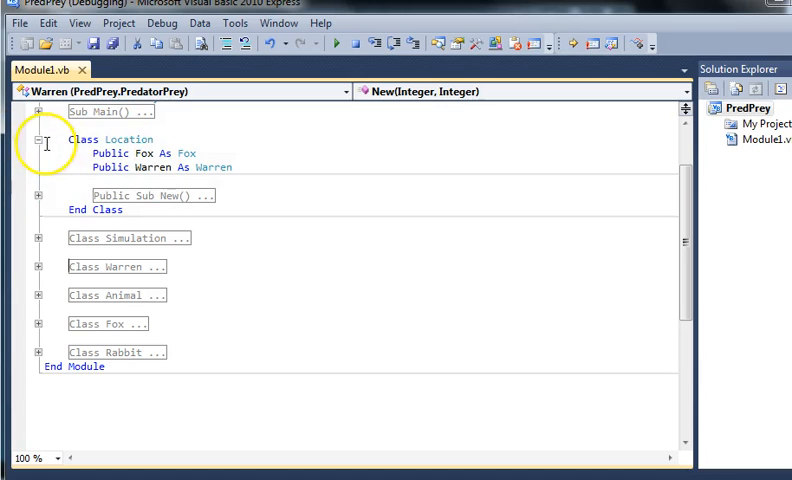
# Collapse the Location class so every class in the module appears folded.
pyautogui.click(44, 140)
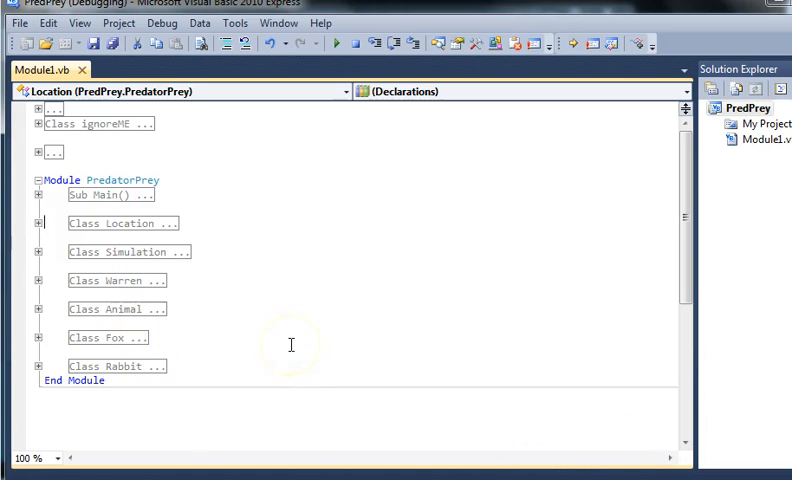
pyautogui.moveTo(288, 430)
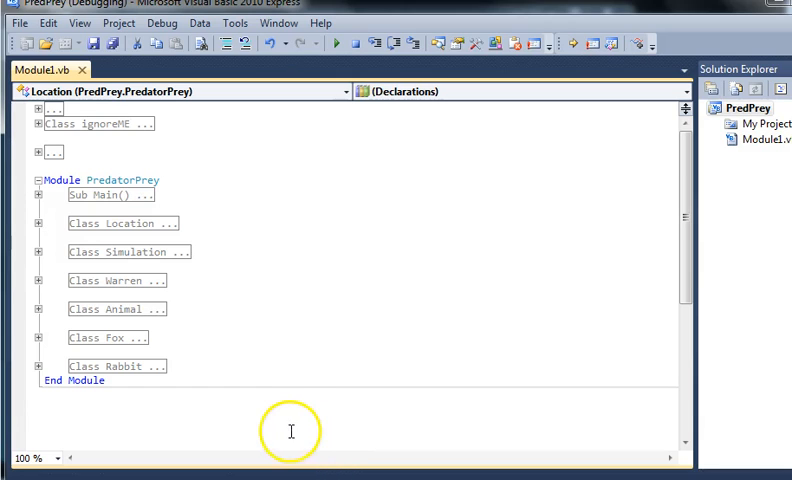
pyautogui.moveTo(322, 340)
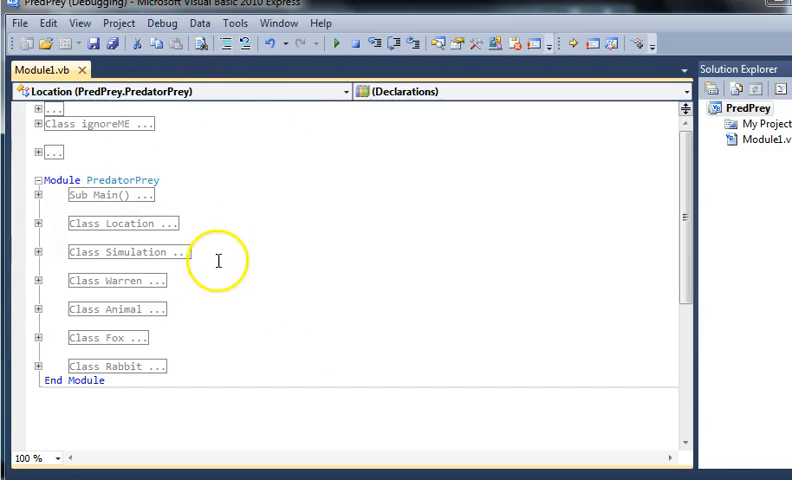
pyautogui.moveTo(176, 324)
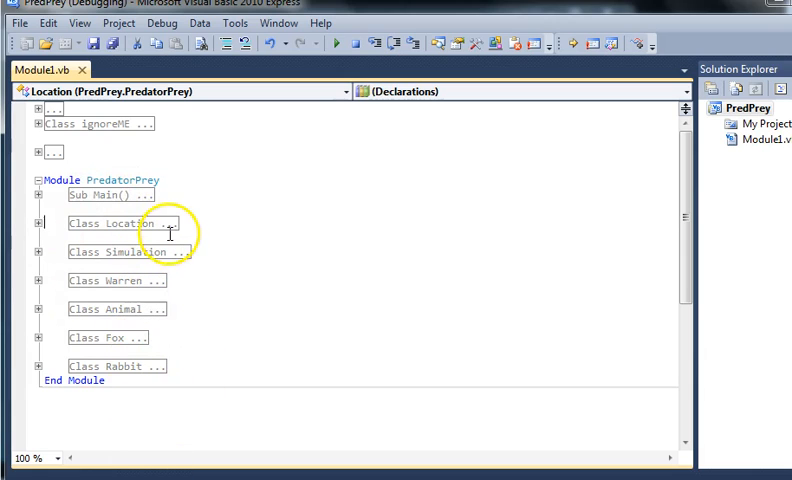
pyautogui.moveTo(180, 380)
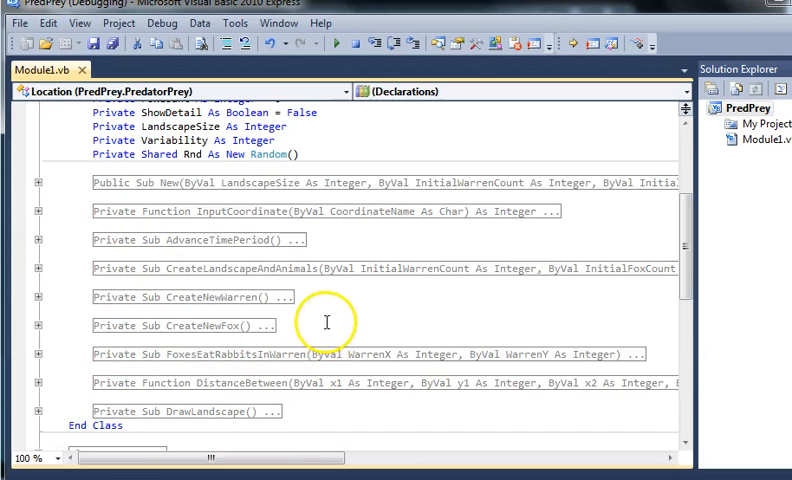
pyautogui.moveTo(184, 292)
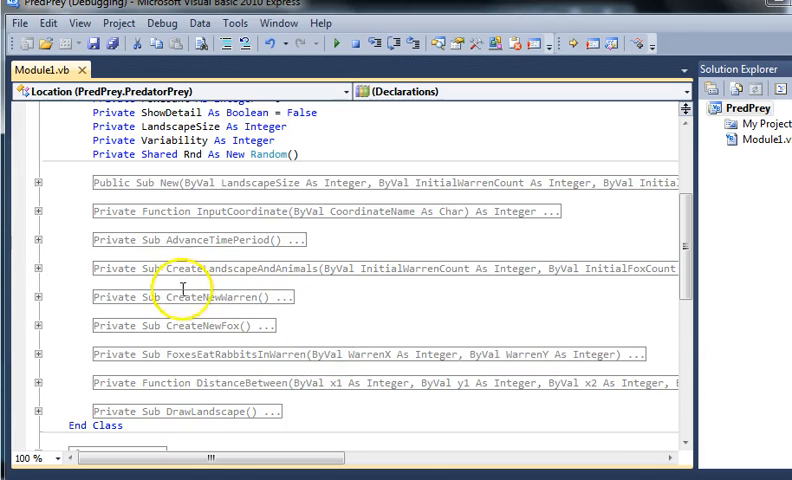